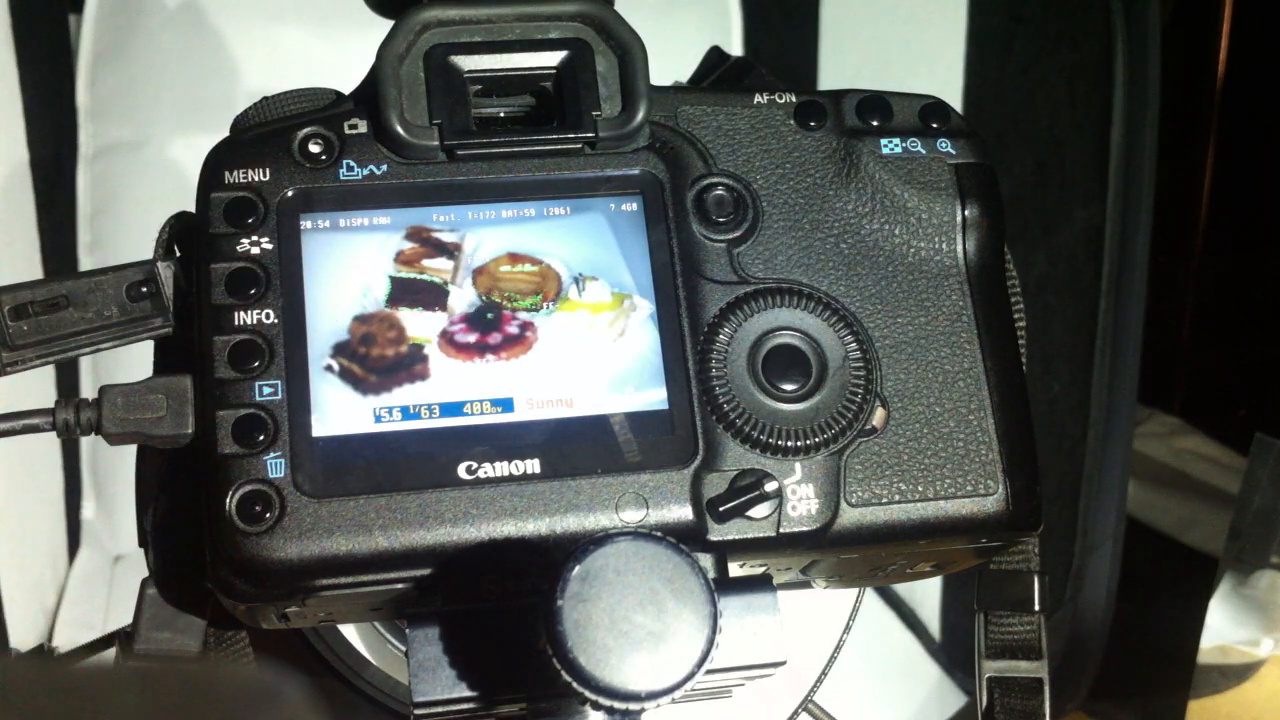
left_click(272, 468)
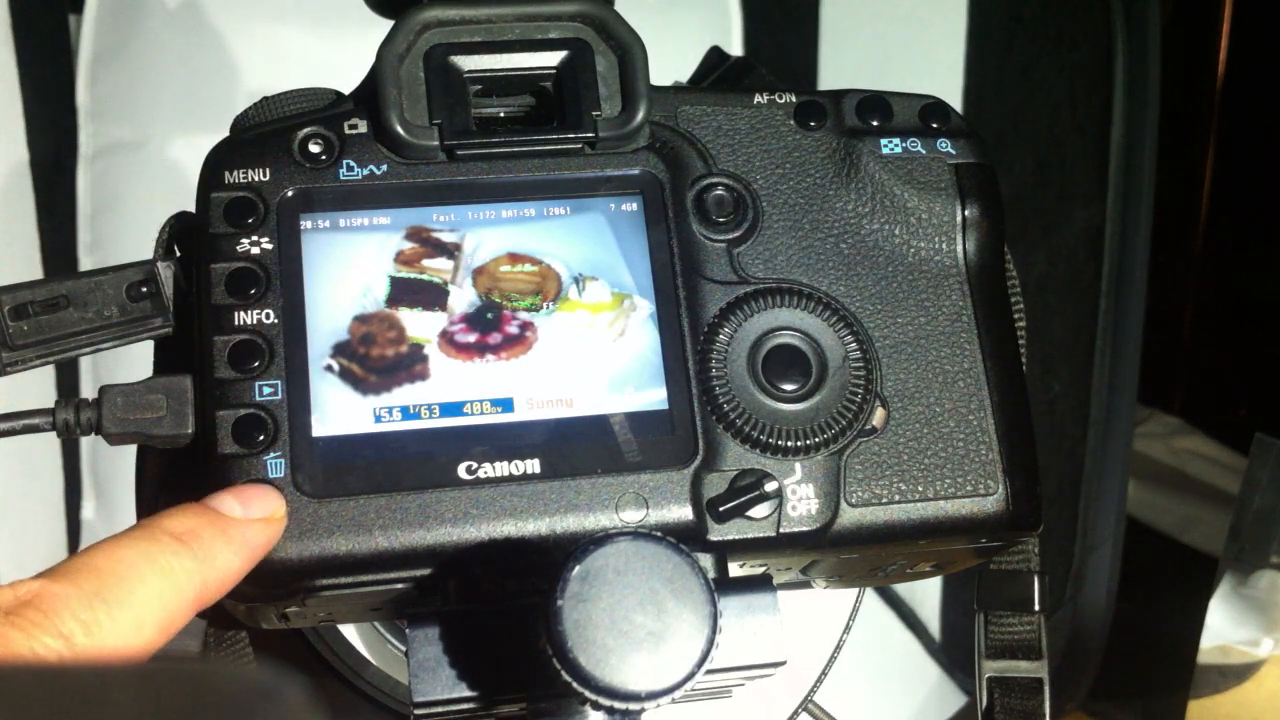